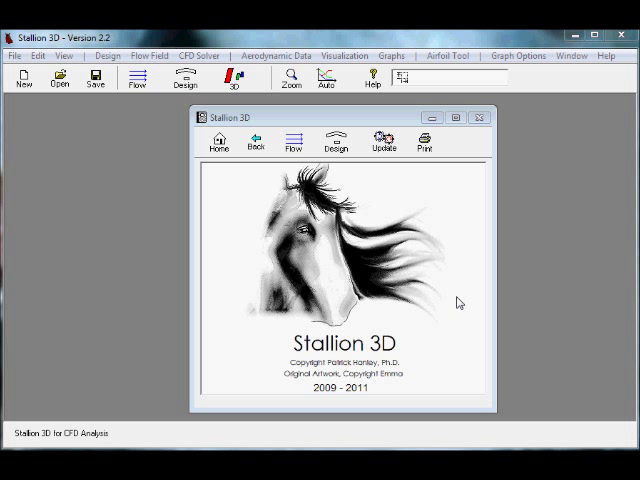
mouse_move(199, 183)
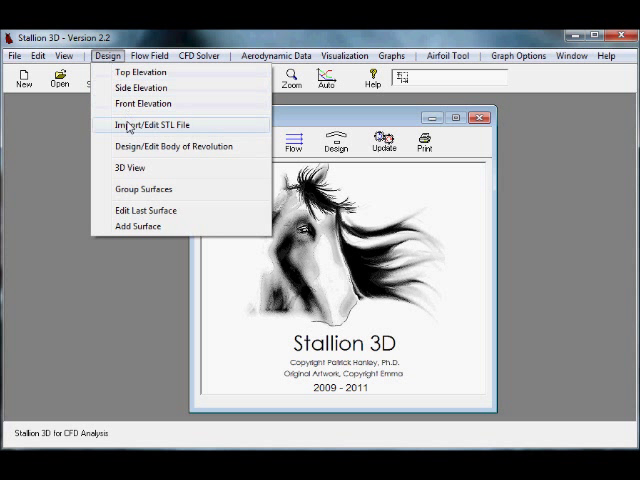
Step: Start Design > Import/Edit STL File and browse for an STL aircraft model to open
left_click(157, 125)
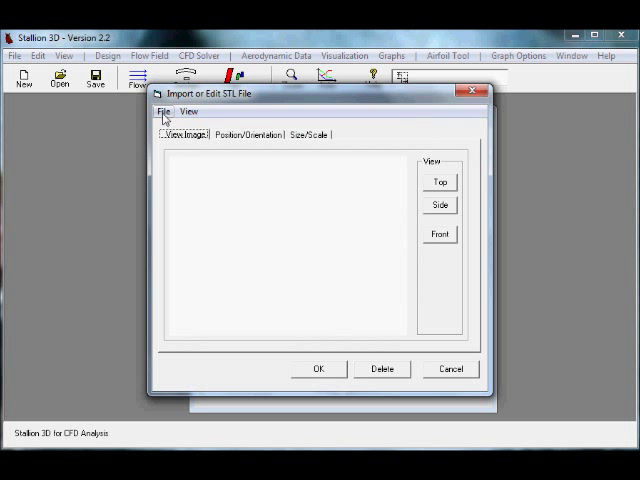
left_click(164, 111)
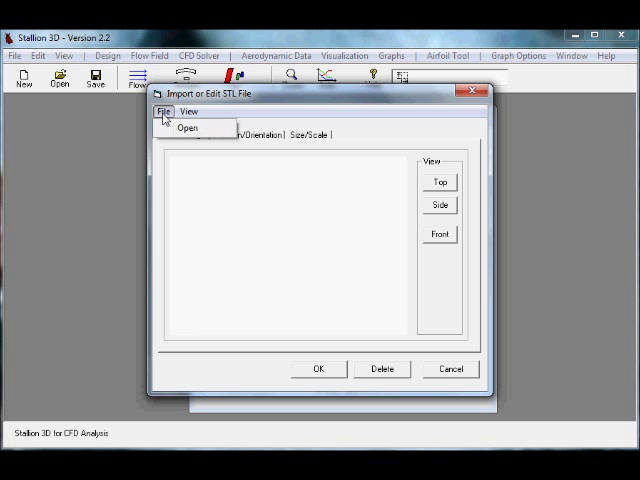
left_click(186, 128)
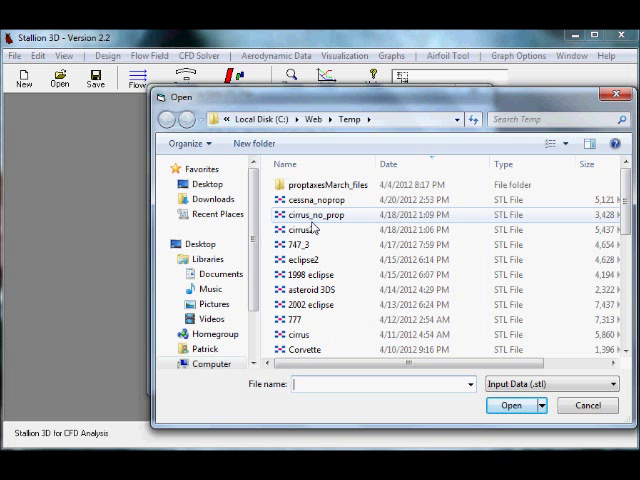
Step: Load the cirrus_no_prop STL model and choose its length units under Size/Scale
left_click(320, 214)
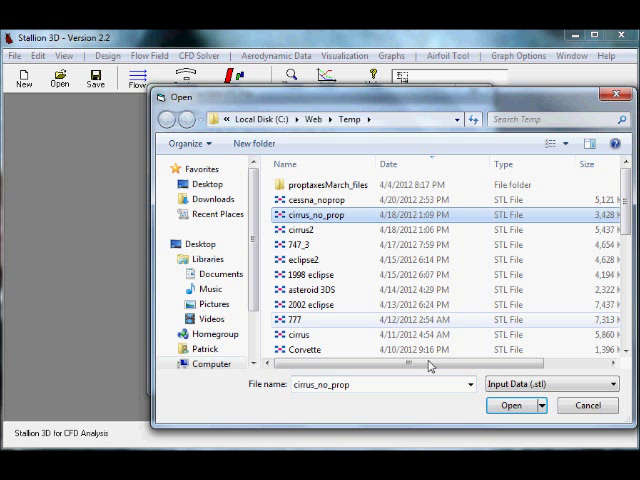
left_click(511, 405)
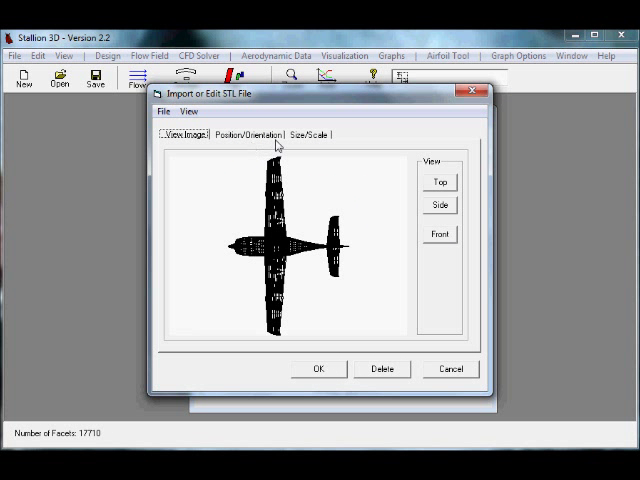
left_click(311, 134)
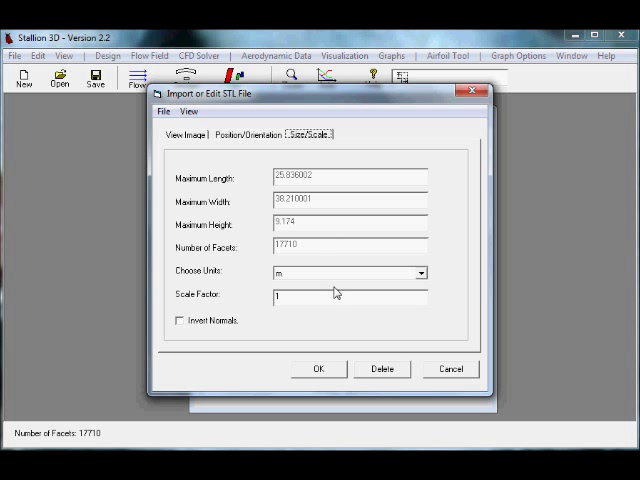
left_click(421, 273)
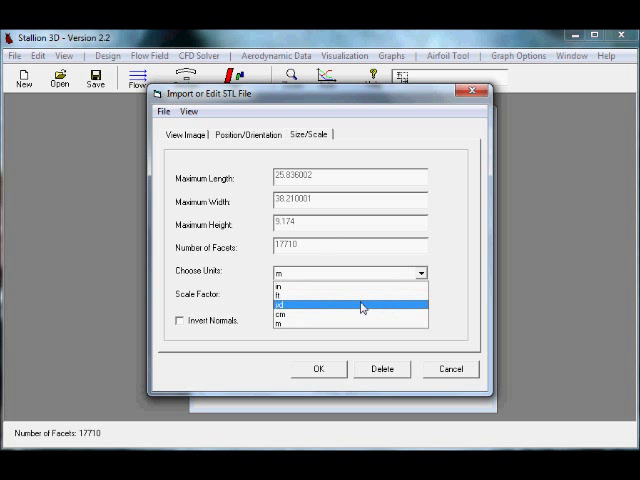
left_click(347, 302)
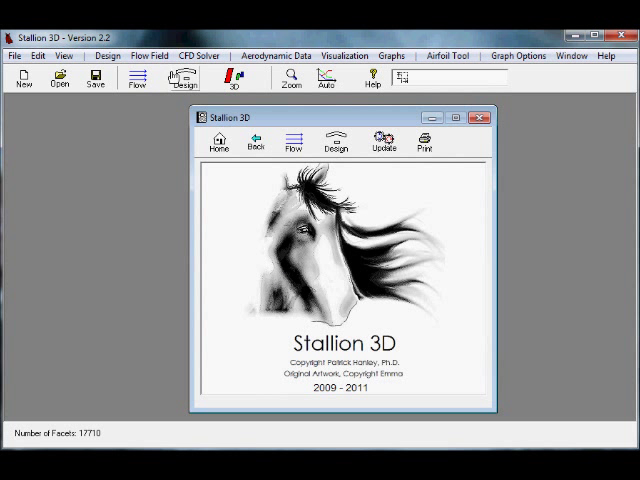
Step: In CFD Solver setup, set Model Size to Medium < 960K Cells and adjust Near-Body Cells to Split
left_click(198, 55)
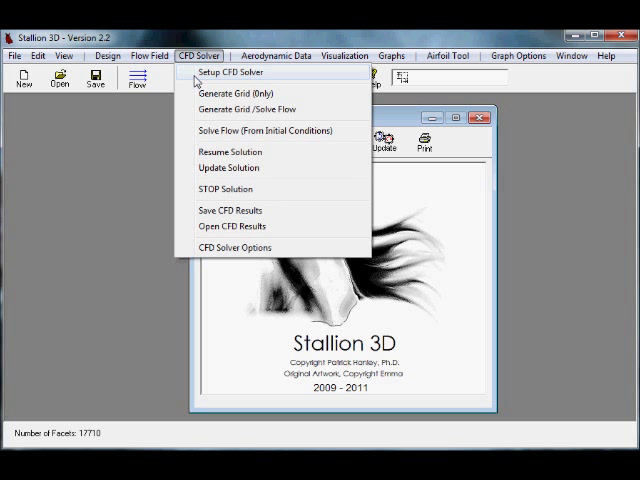
left_click(227, 72)
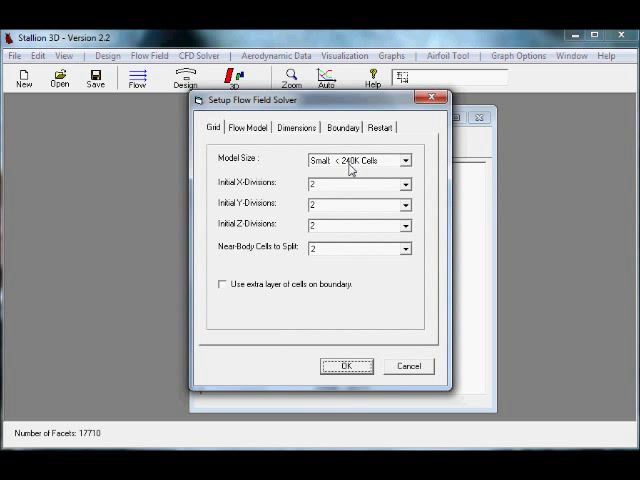
left_click(404, 160)
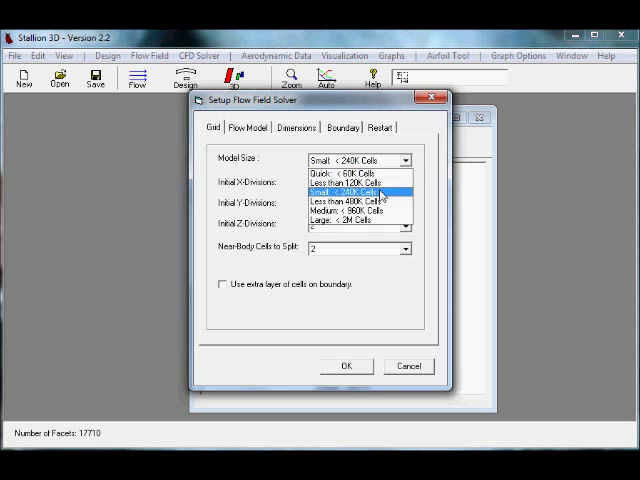
left_click(355, 204)
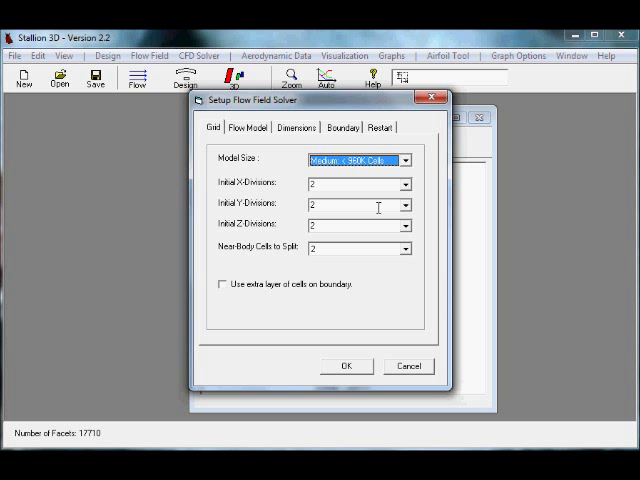
left_click(404, 248)
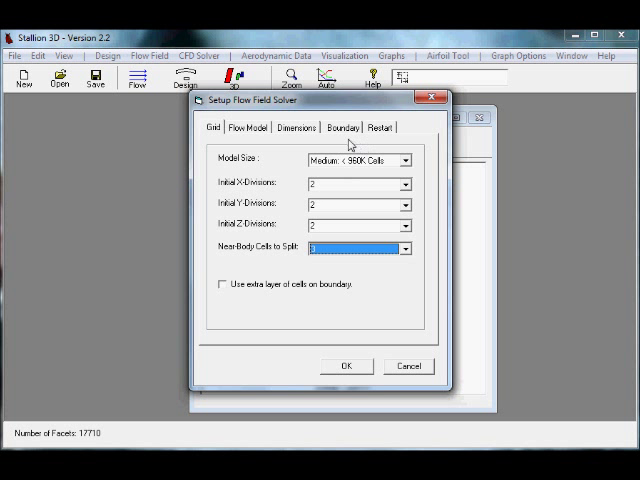
left_click(294, 127)
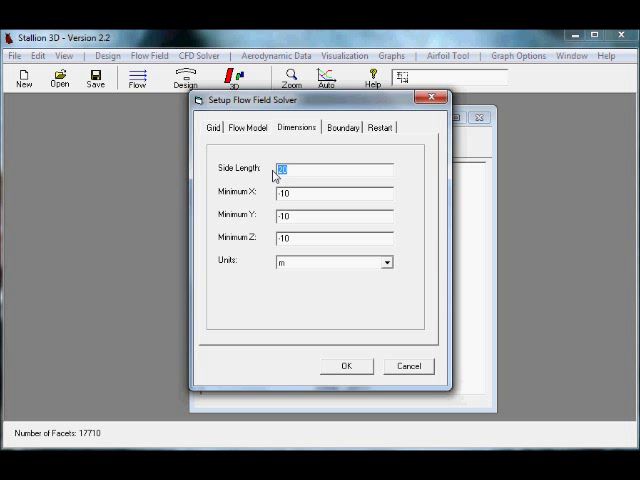
Step: Enter domain side length 40 and minimum X, Y, Z of -20, then finish the setup
type("40")
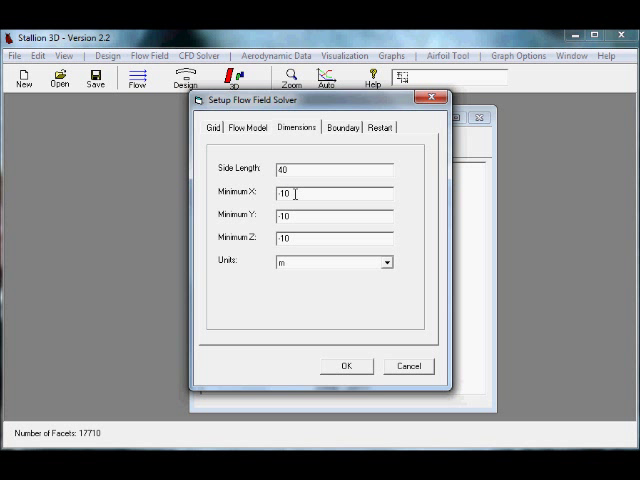
type("-20")
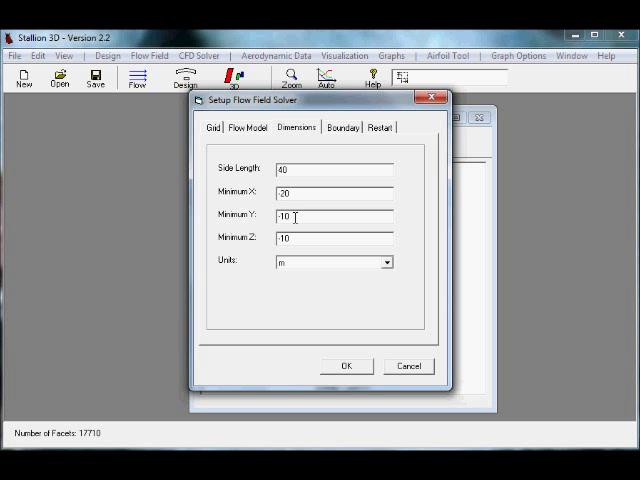
type("-20")
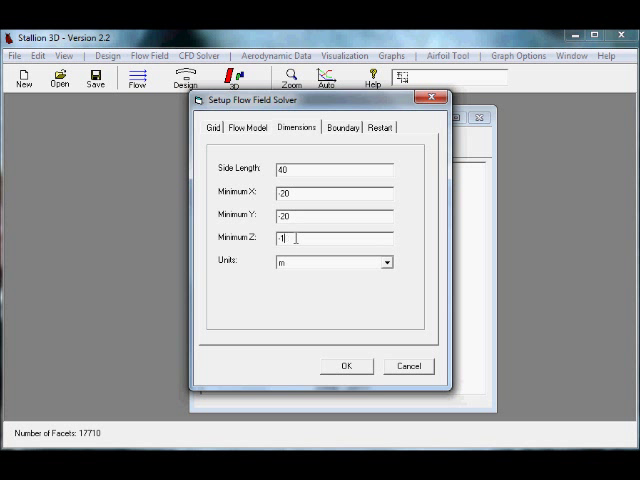
type("-20")
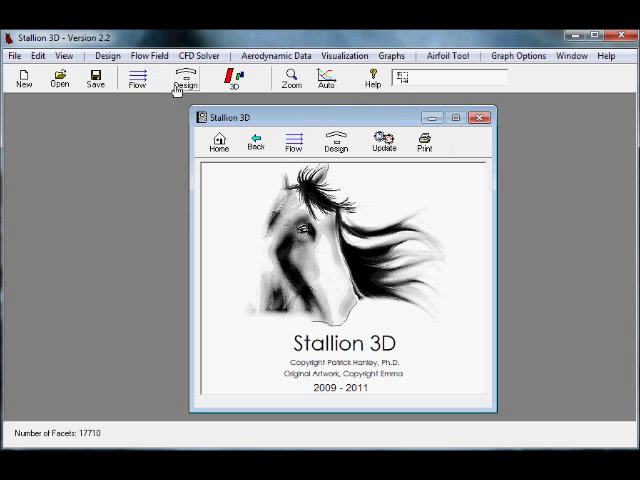
Step: Remove the stray surface point and view the Cirrus in the 3-D Surface Viewer
left_click(185, 78)
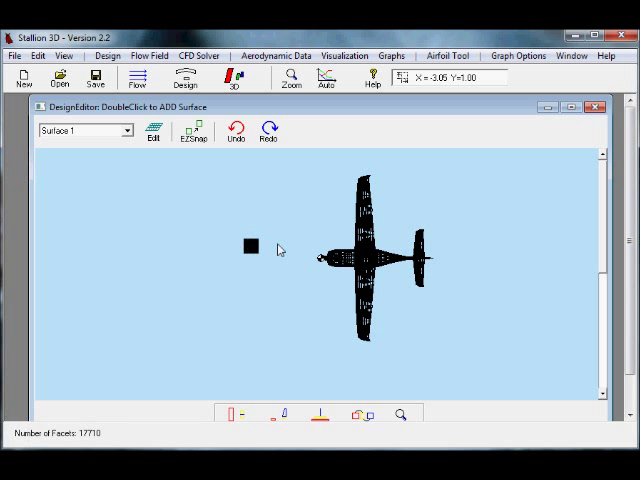
mouse_move(203, 194)
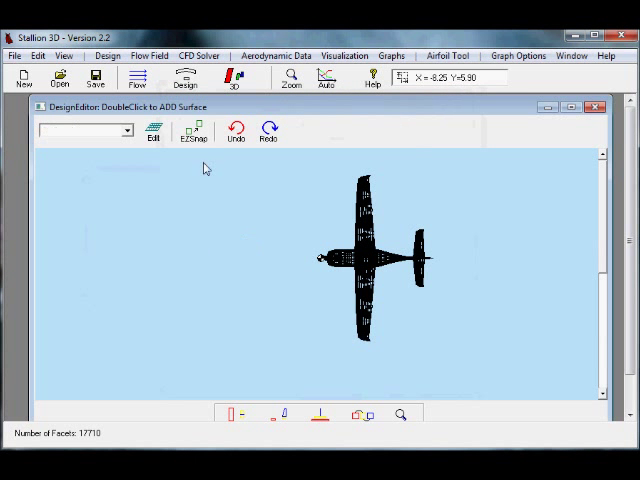
left_click(344, 55)
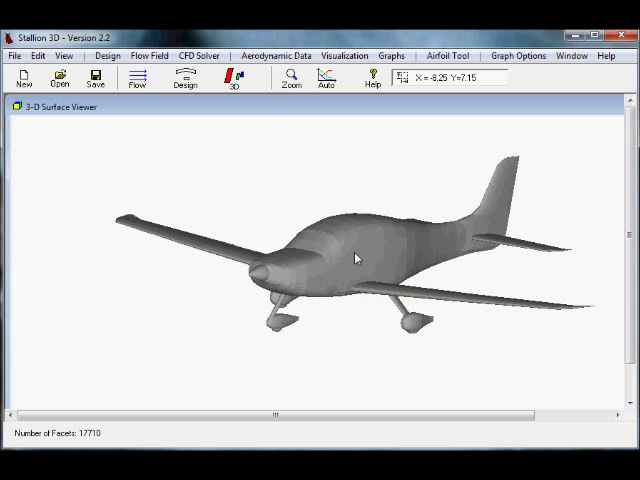
Step: Orbit the Cirrus model to a different angle in the 3-D viewer
left_click_drag(355, 257, 330, 262)
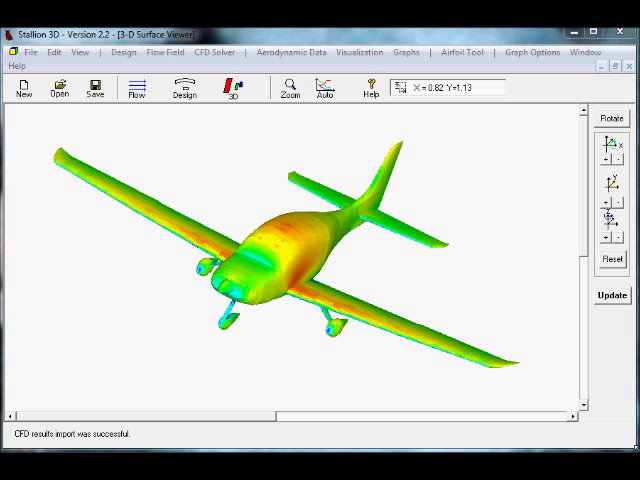
mouse_move(532, 226)
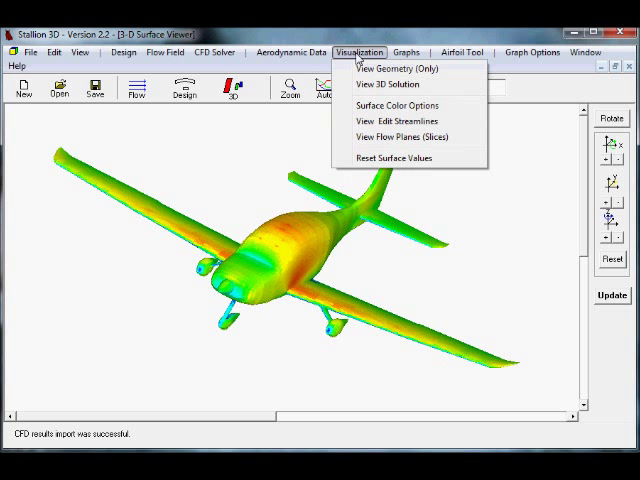
mouse_move(398, 105)
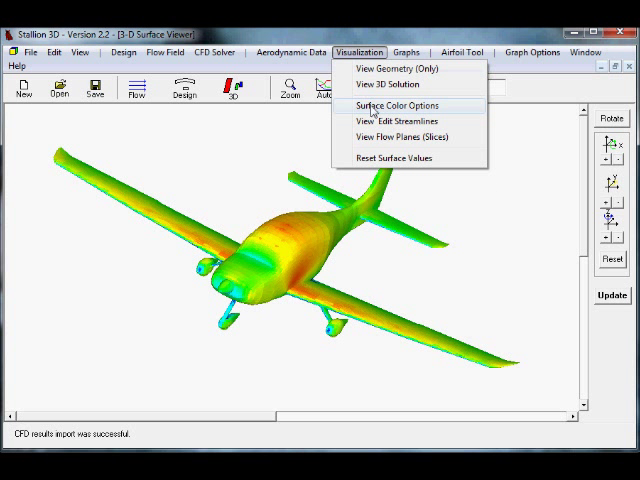
left_click(397, 105)
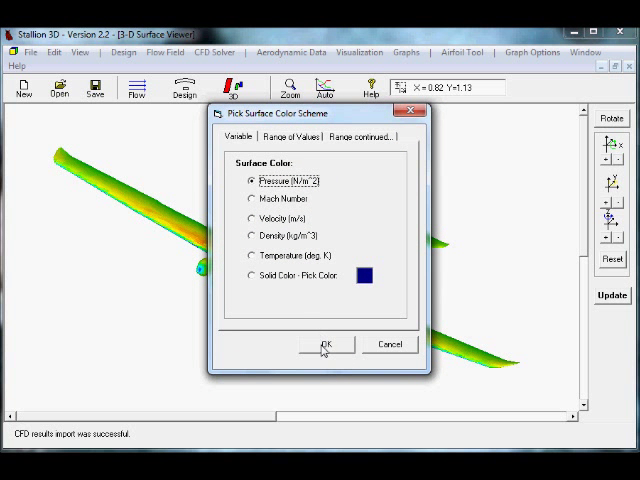
left_click(326, 344)
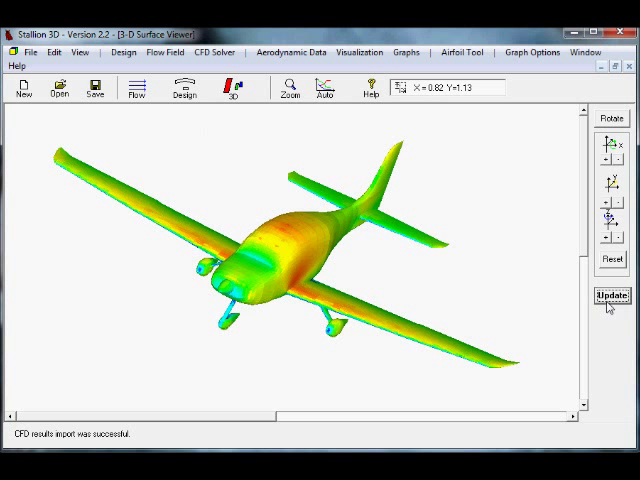
mouse_move(343, 258)
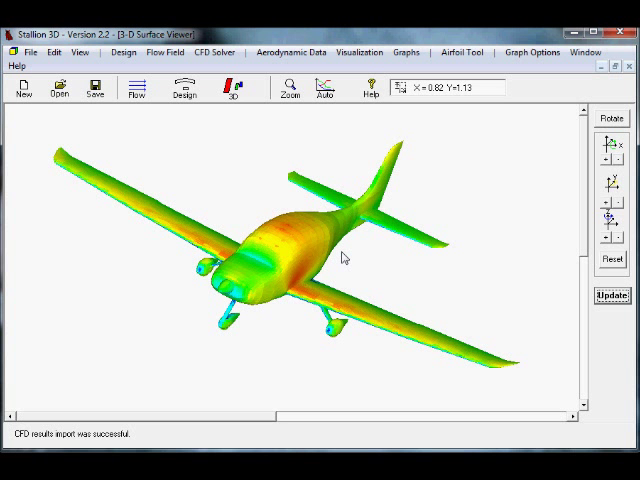
mouse_move(313, 238)
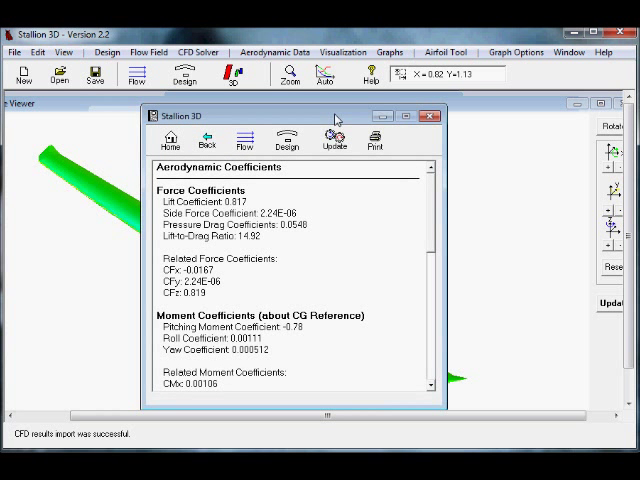
mouse_move(281, 177)
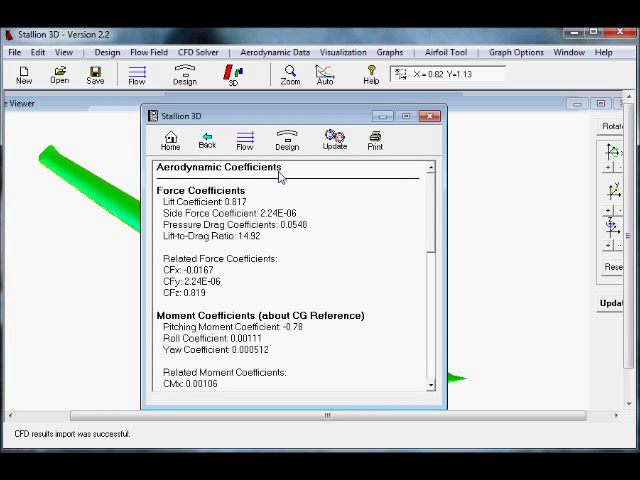
mouse_move(265, 230)
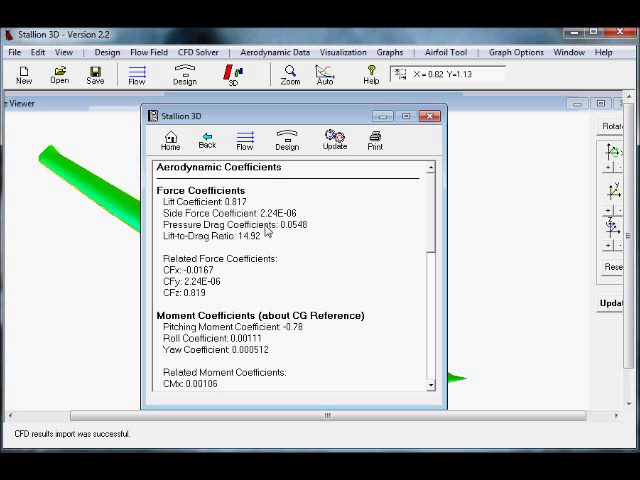
mouse_move(278, 344)
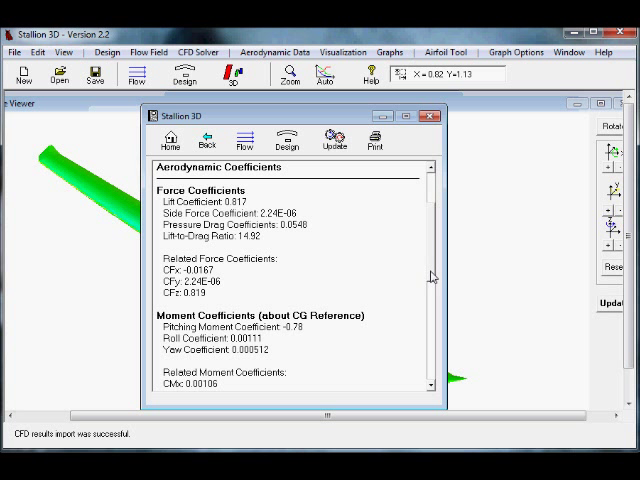
Step: Scroll through the force and moment coefficients (CL 0.817, L/D 14.92), then close the report
scroll("down", 3)
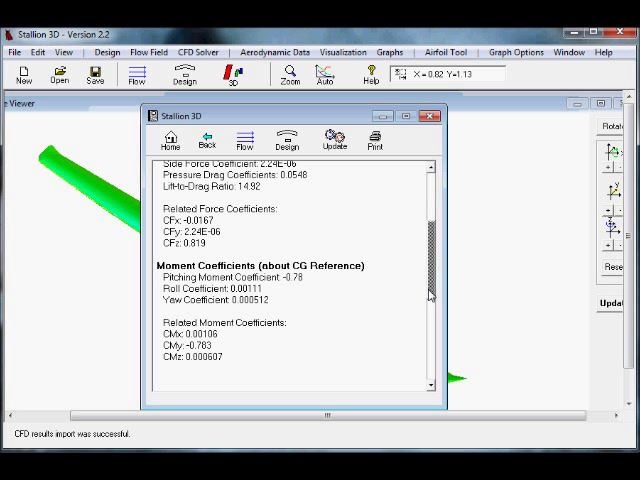
scroll("down", 3)
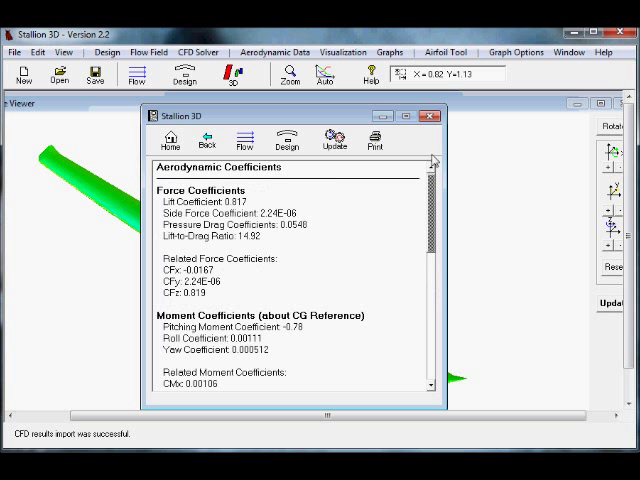
left_click(424, 116)
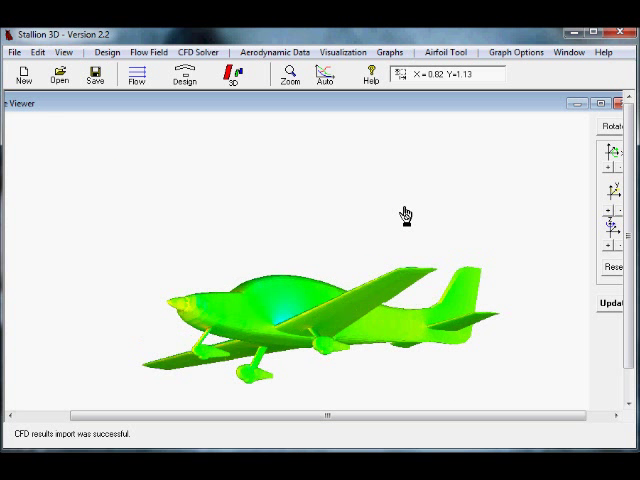
mouse_move(405, 211)
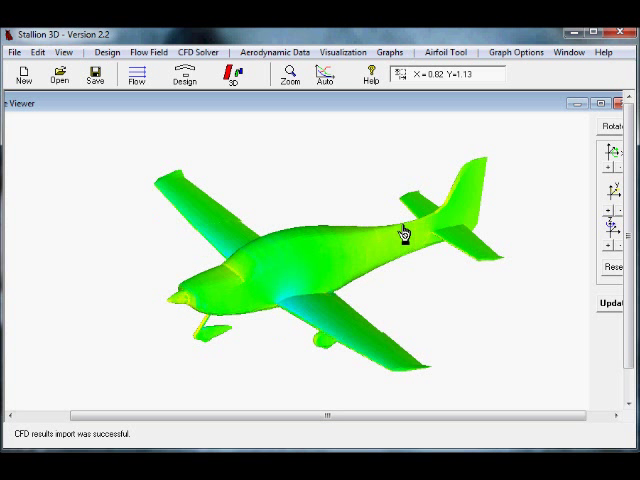
Step: Orbit the pressure-colored aircraft to view it from above
left_click_drag(400, 235, 406, 235)
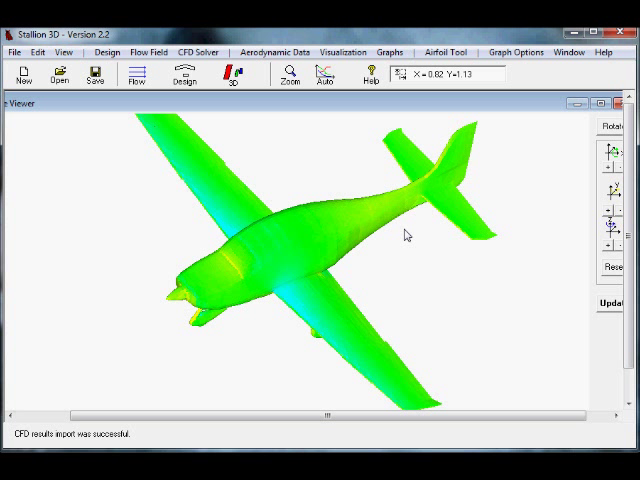
mouse_move(437, 233)
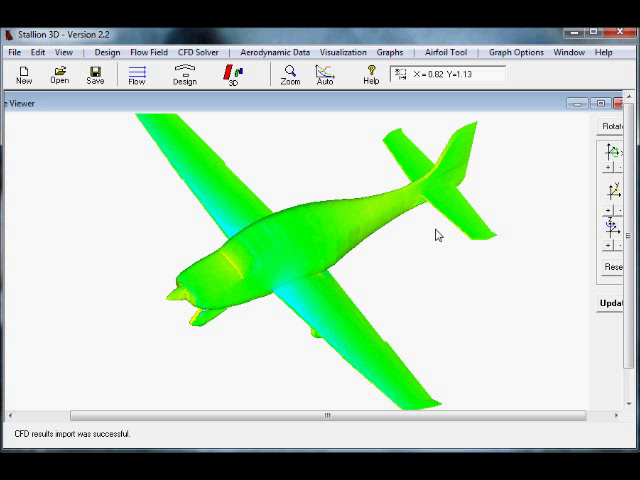